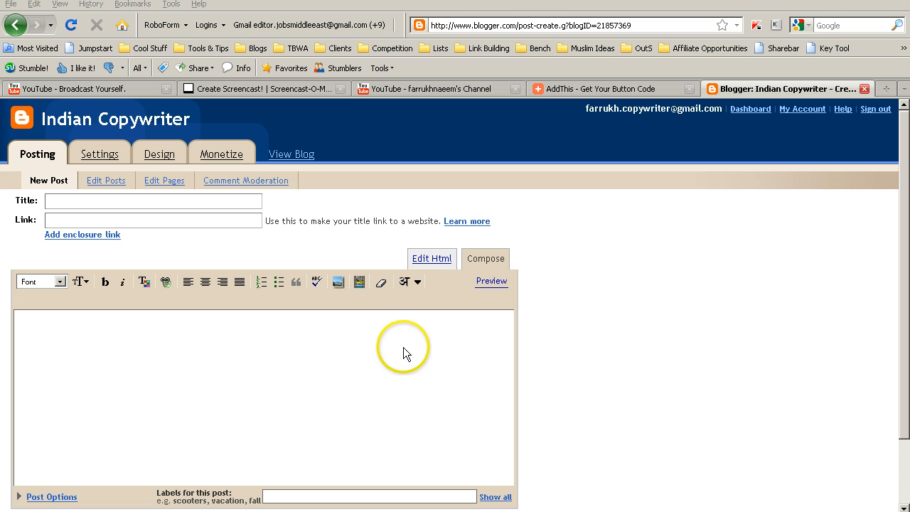
mouse_move(157, 392)
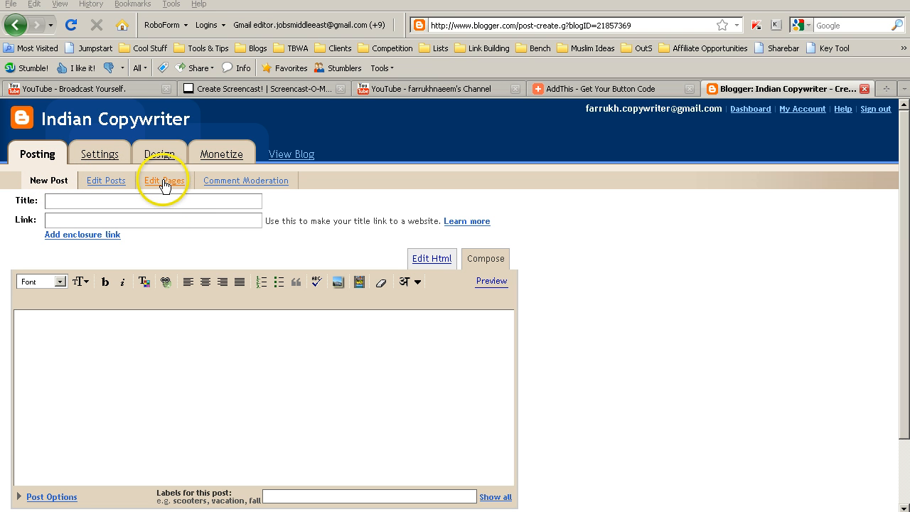
Step: Load the Edit Pages list for the Indian Copywriter blog, showing the About Me draft
left_click(165, 180)
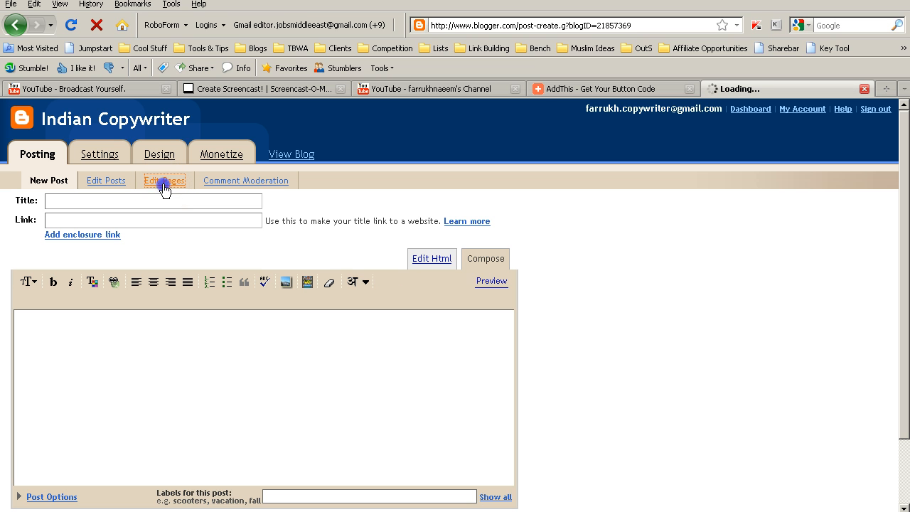
left_click(165, 179)
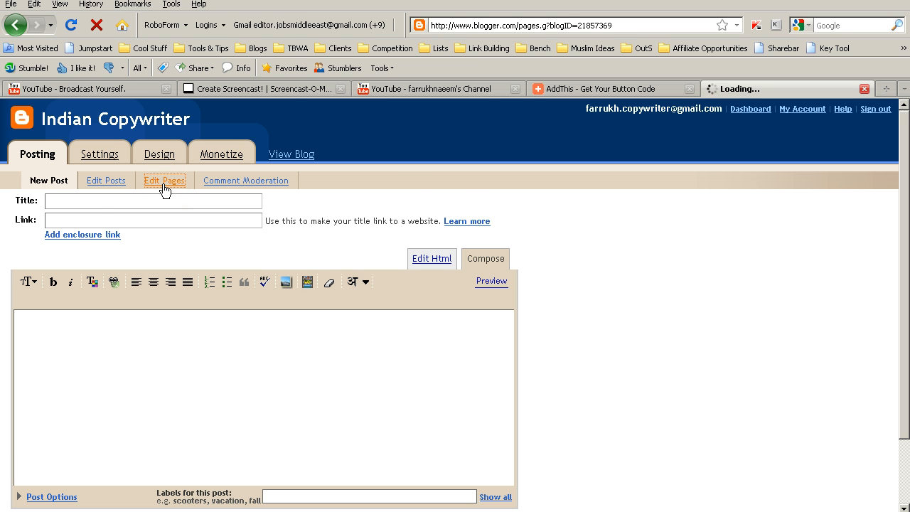
left_click(165, 179)
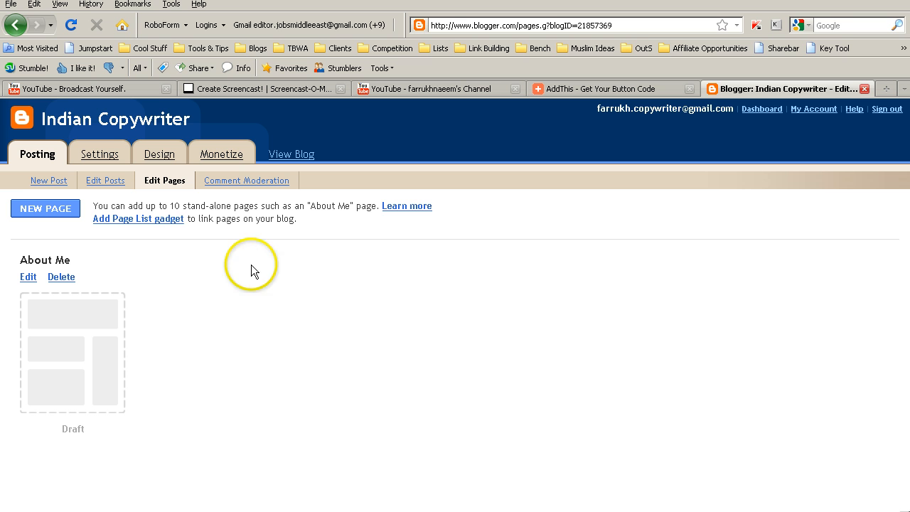
mouse_move(202, 270)
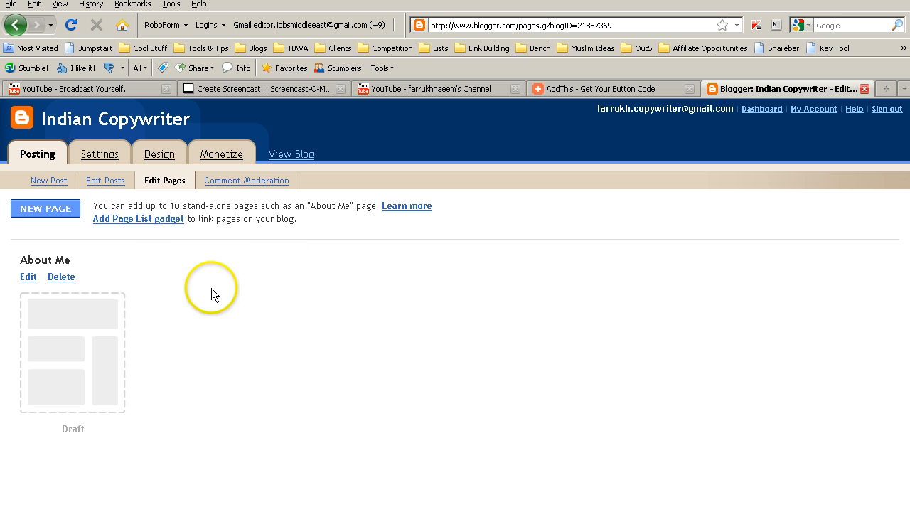
mouse_move(40, 214)
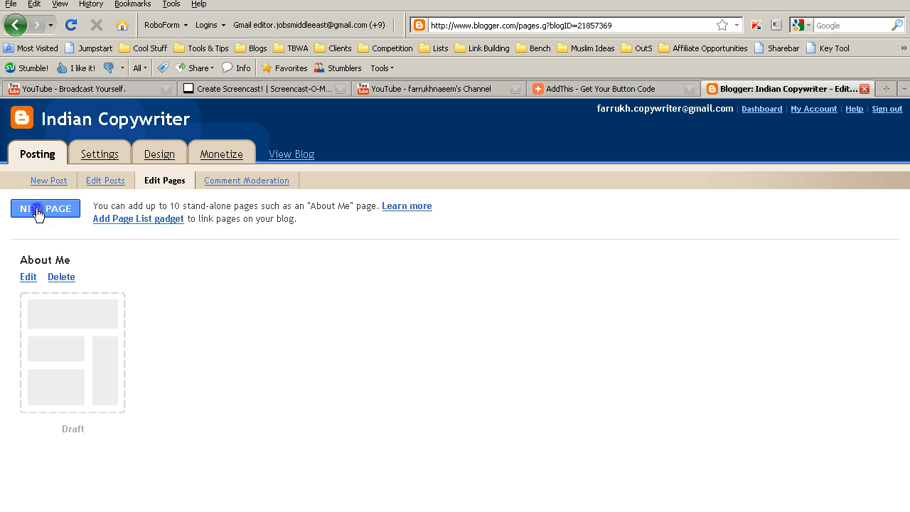
Step: Start a new page titled 'About Me' with body 'Farrukh Naeem is an advertising copywriter.' in Compose mode
left_click(45, 207)
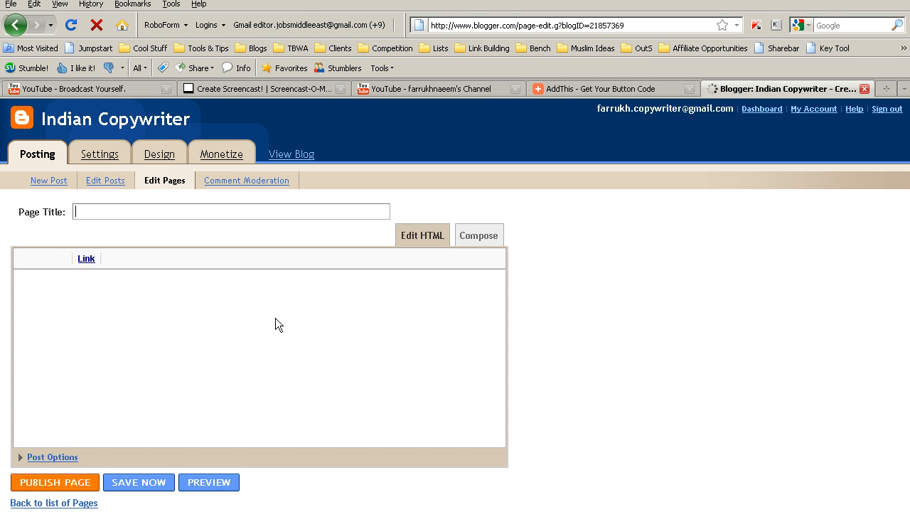
left_click(478, 235)
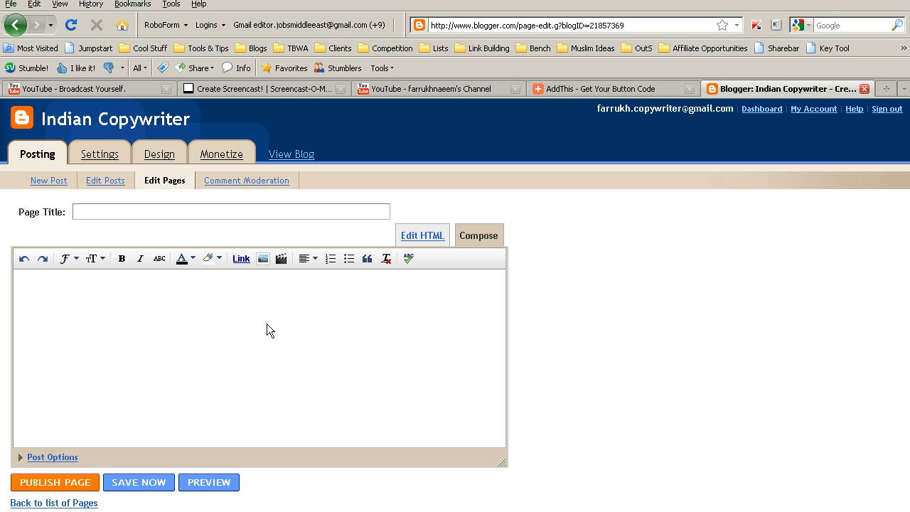
type("About Me")
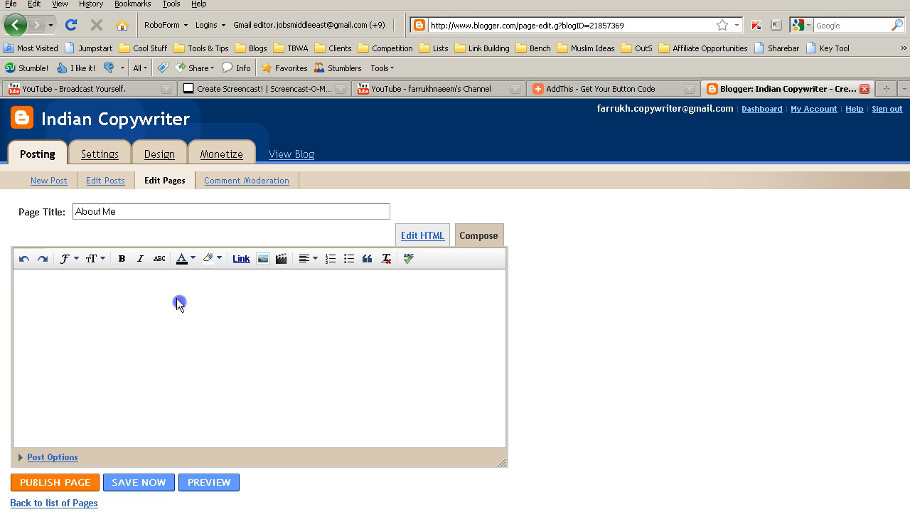
type("Farrukh na")
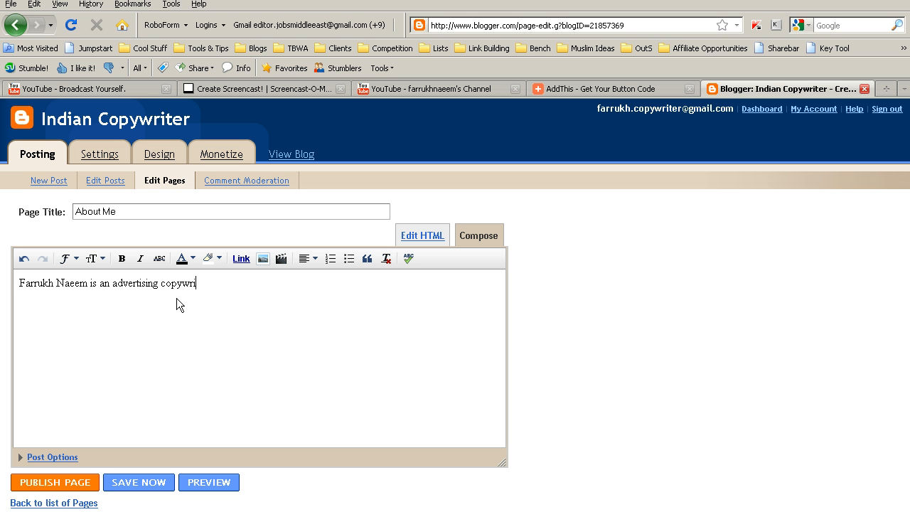
type("ter.")
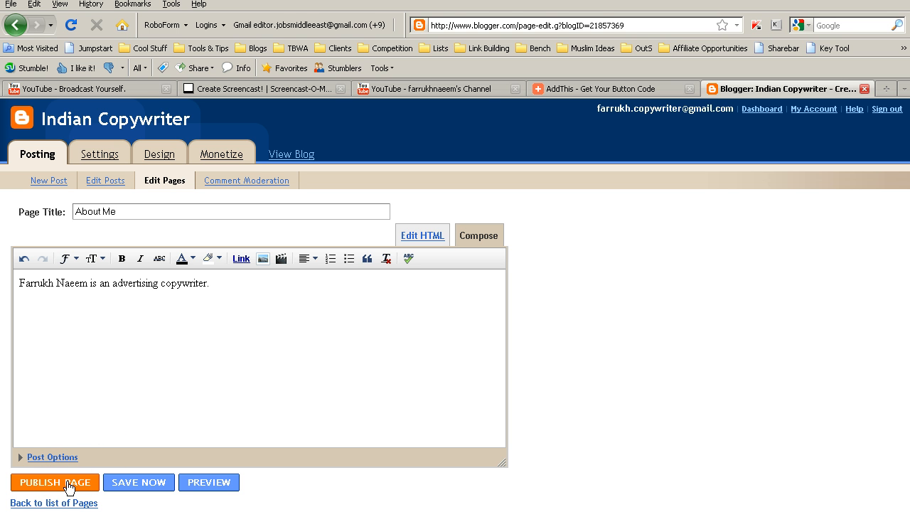
Step: Publish the About Me page with its links placed in the blog sidebar
left_click(54, 482)
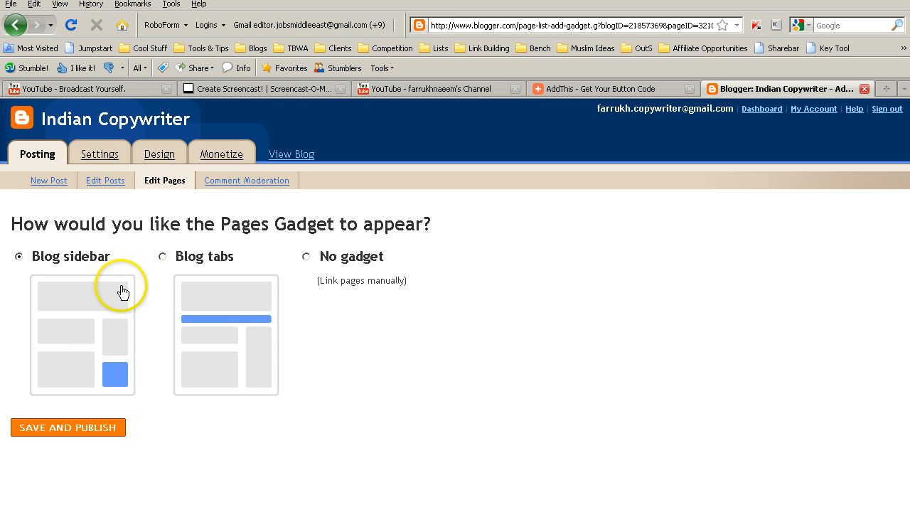
mouse_move(131, 316)
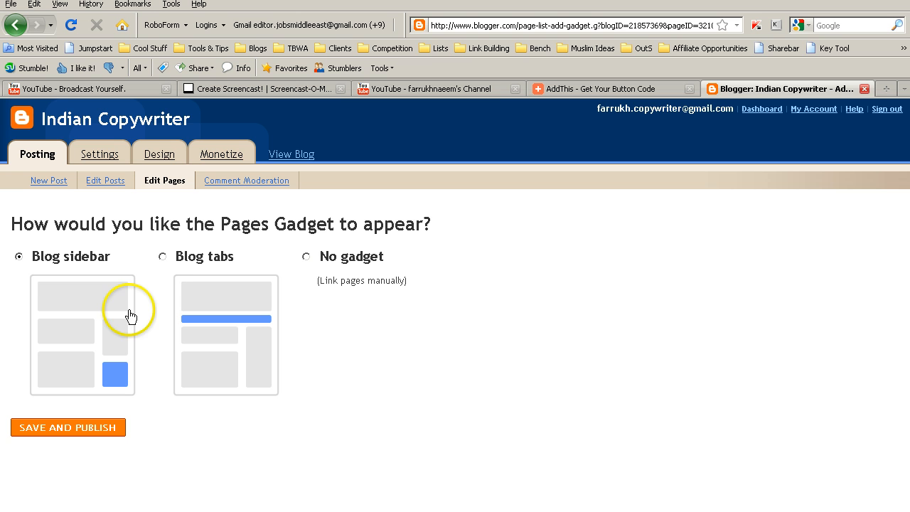
mouse_move(276, 282)
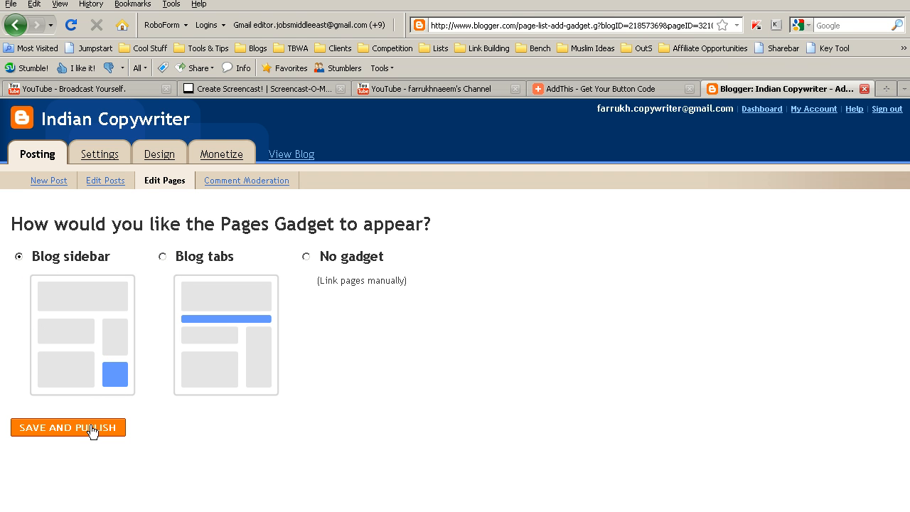
left_click(69, 427)
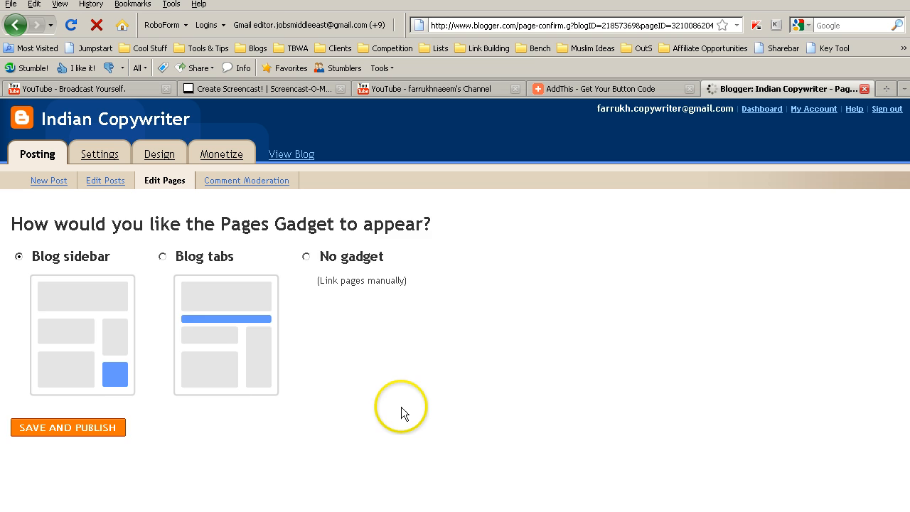
left_click(69, 427)
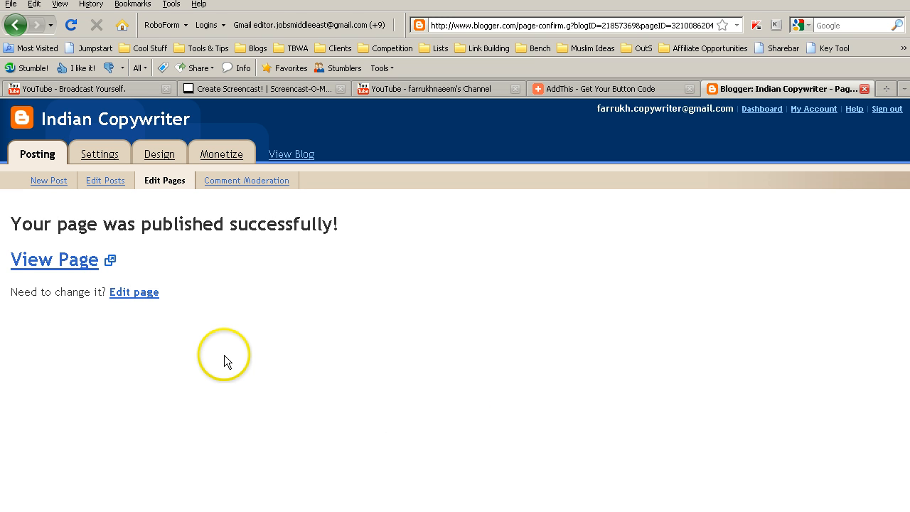
Step: View the published About Me page live on the Indian Copywriter blog
left_click(54, 259)
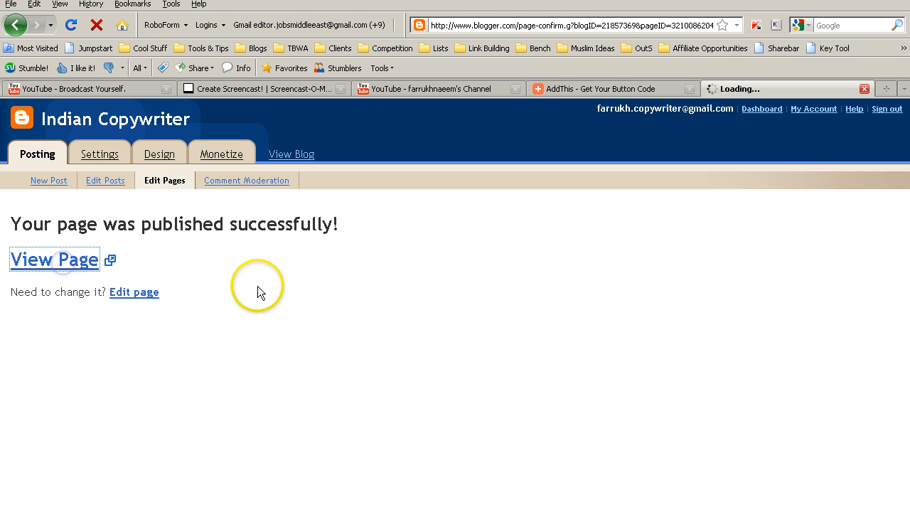
left_click(54, 259)
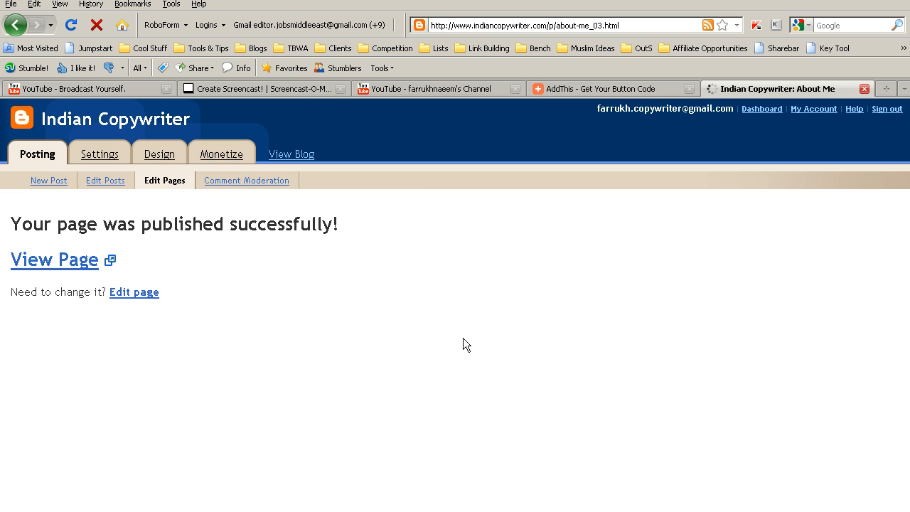
left_click(54, 259)
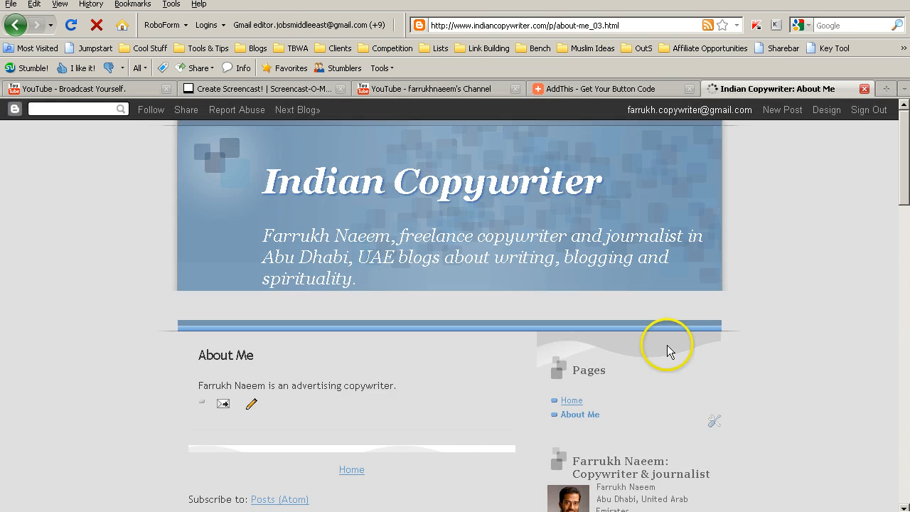
mouse_move(615, 372)
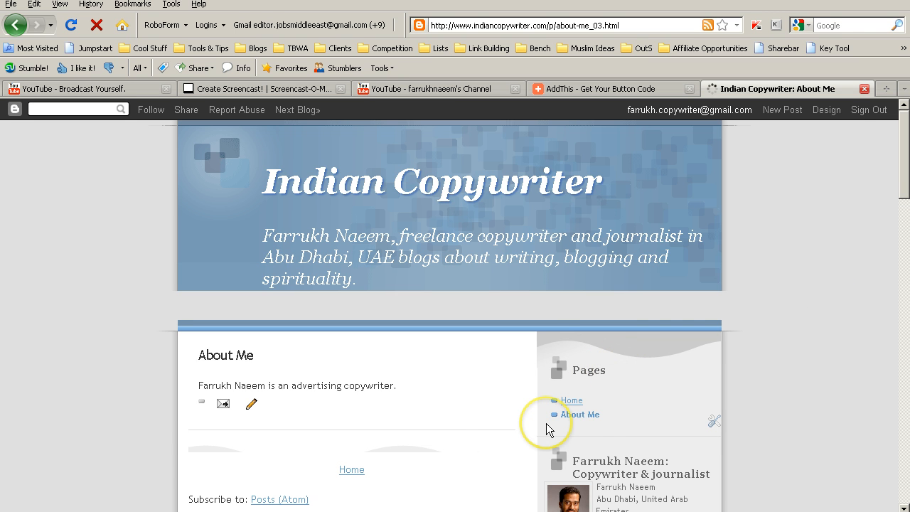
mouse_move(594, 413)
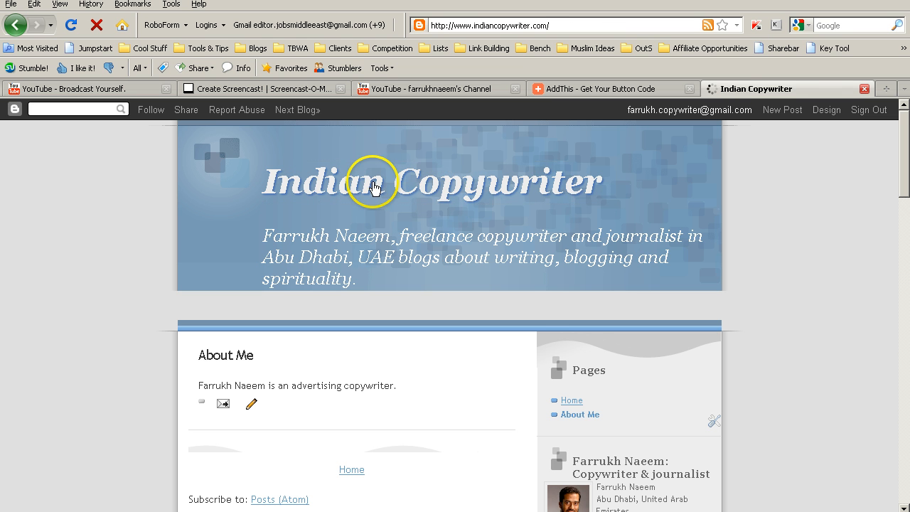
mouse_move(541, 310)
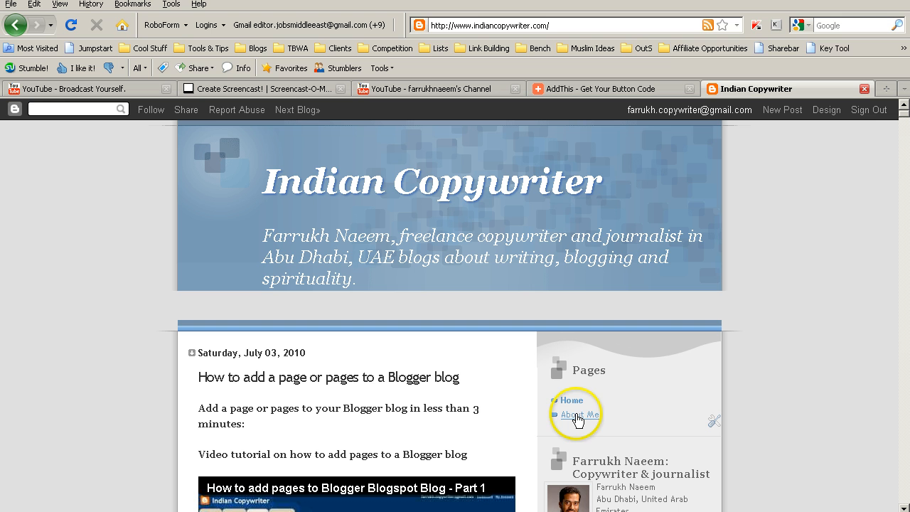
Step: Follow the About Me link in the sidebar Pages gadget to the live bio page
left_click(579, 415)
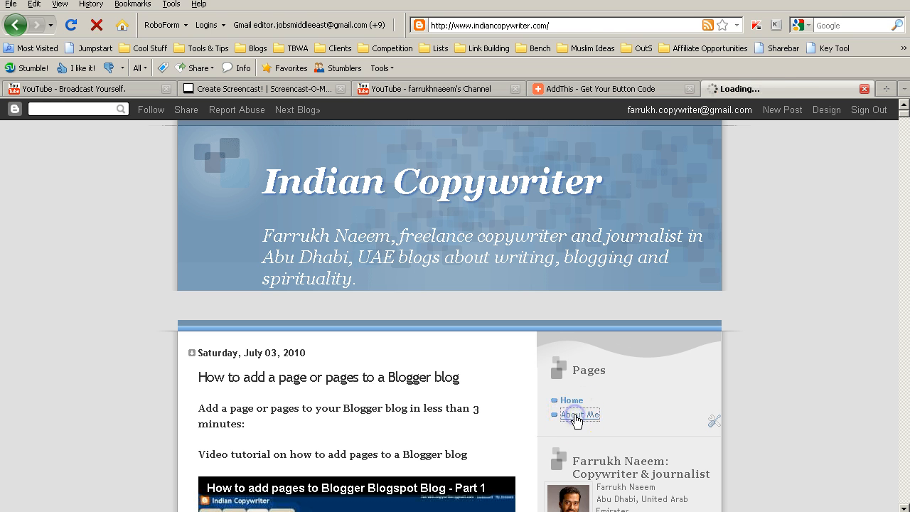
left_click(580, 415)
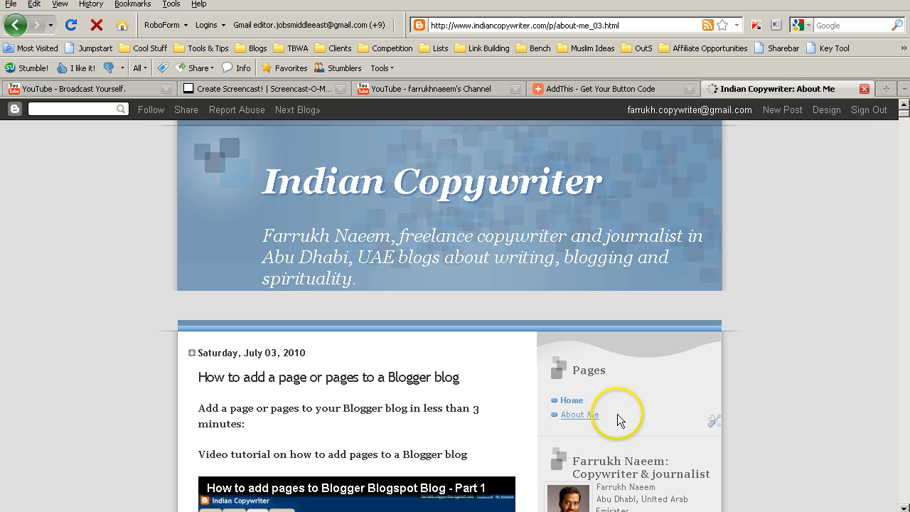
left_click(578, 415)
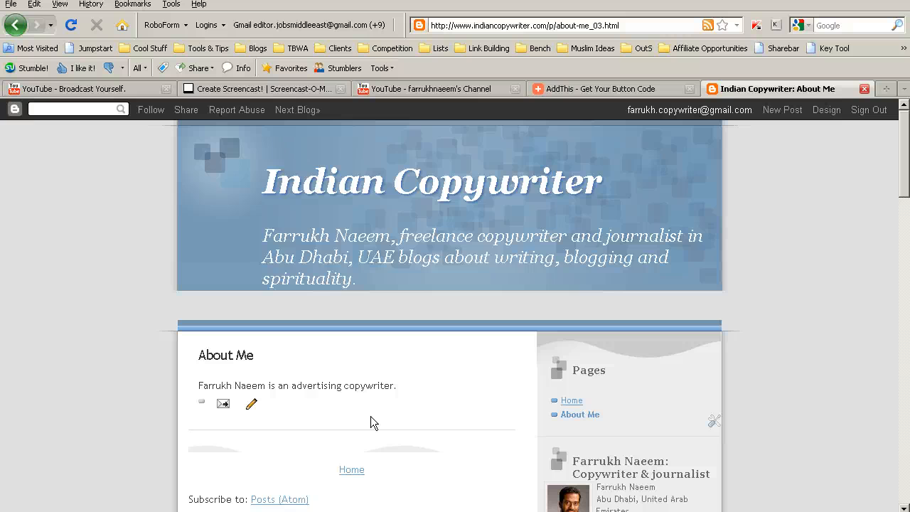
mouse_move(401, 395)
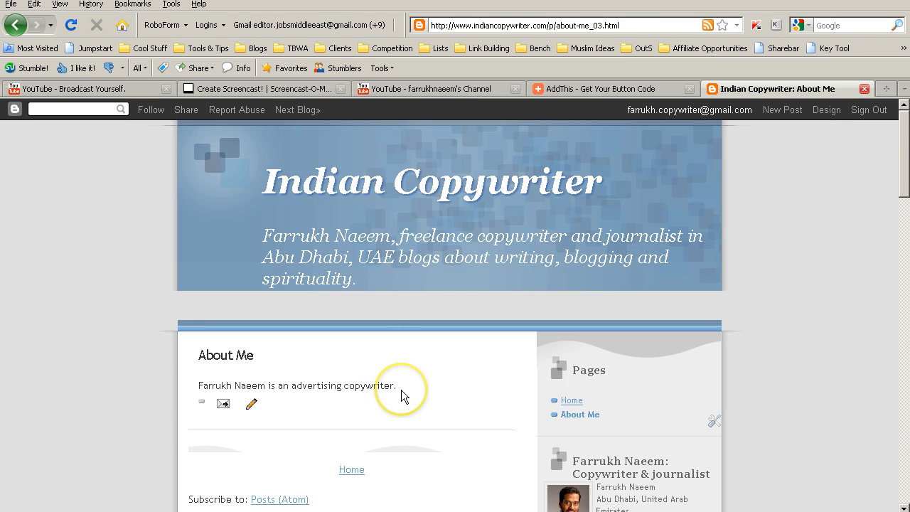